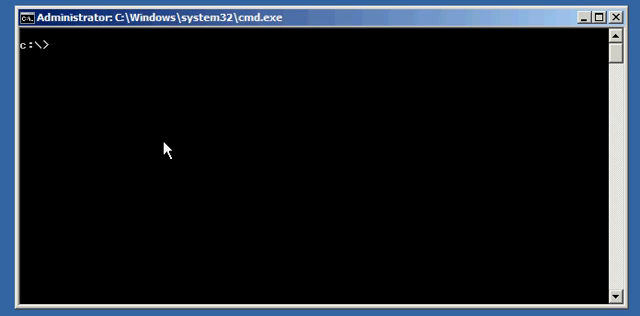
- Set ORACLE_SID=finance, echo it to confirm finance, and begin the sqlplus command
text(s)
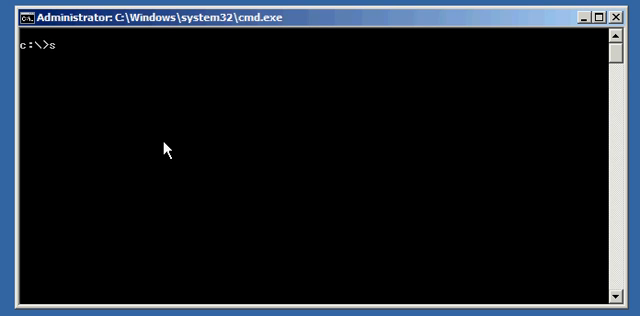
text(et ORACLE_SID=finance)
text(echo)
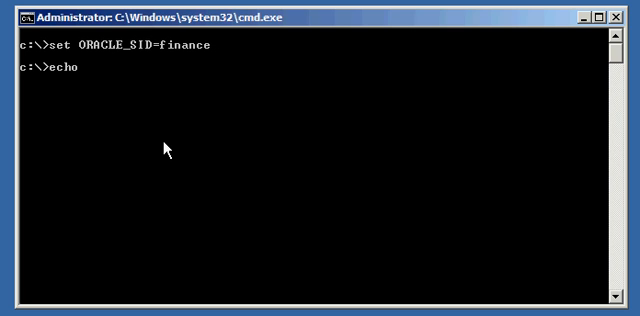
text(%ORACLE_SID)
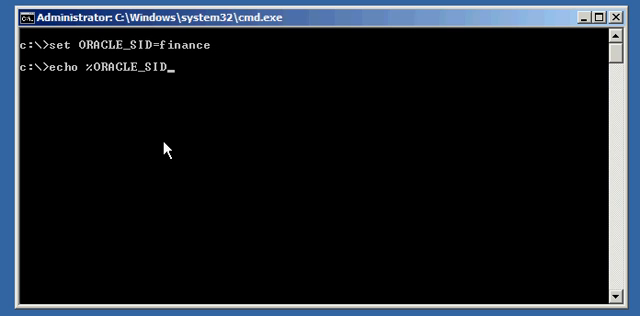
text(sqlplu)
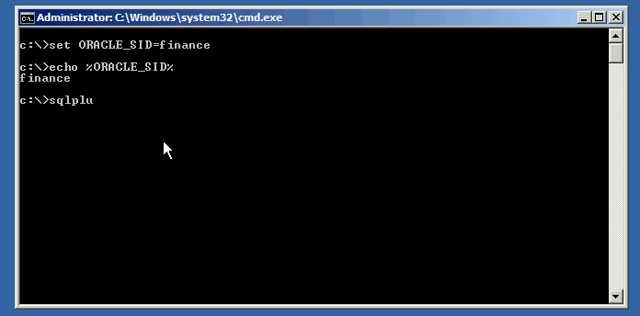
- Connect with sqlplus / as sysdba and query v$database to confirm the name FINANCE
text(s / as sysdba)
text(show user;)
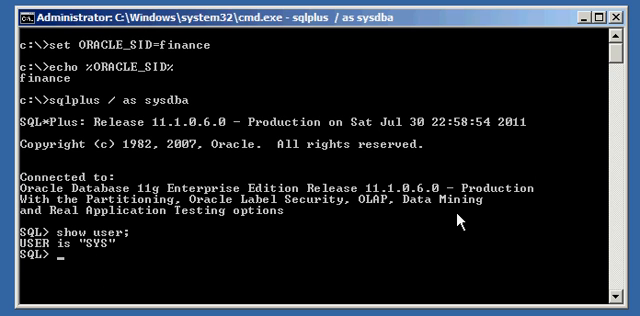
text(select name from)
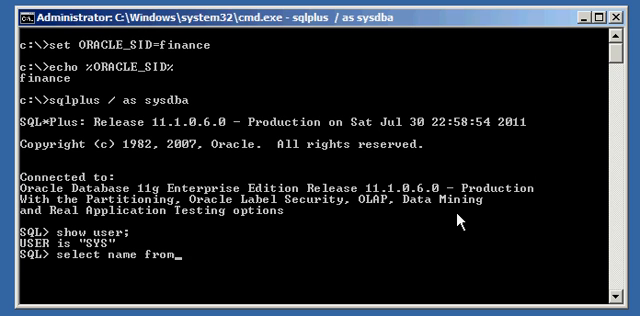
text(v$database;)
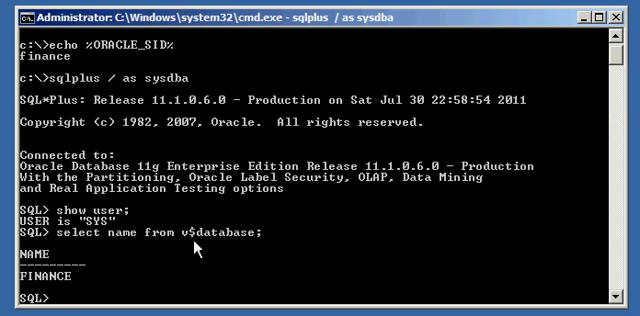
mouse_move(72, 292)
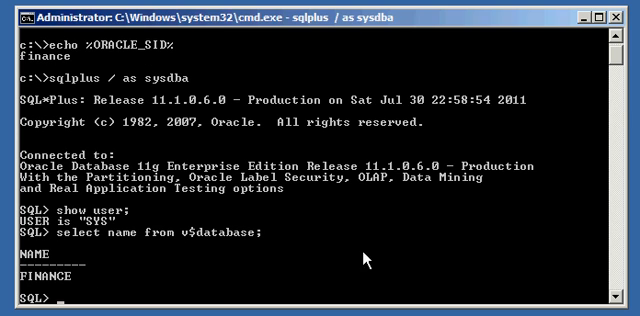
mouse_move(364, 258)
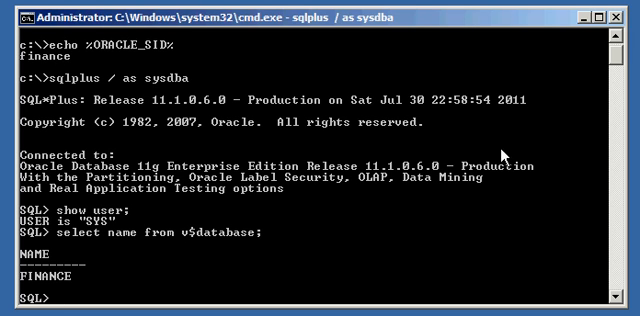
mouse_move(540, 148)
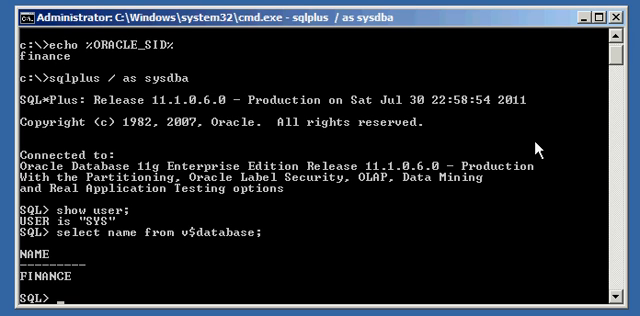
- Create table startup with a single value varchar(20) column
text(create table s)
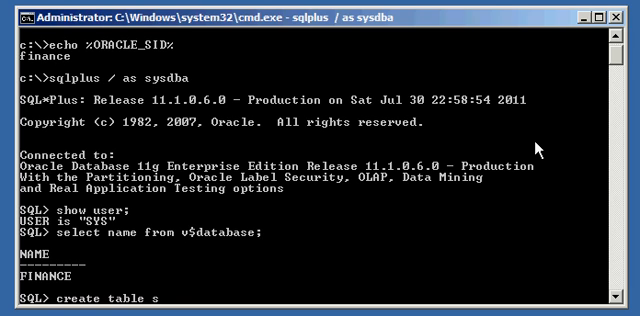
text(tartup ()
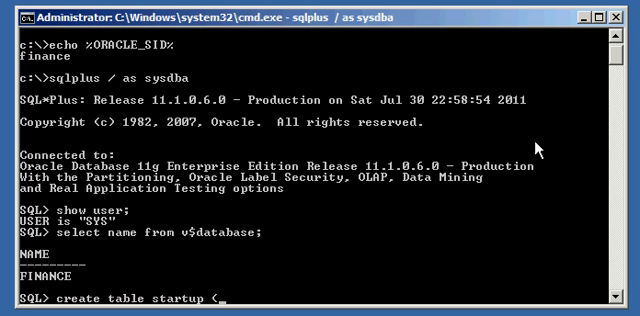
text(value)
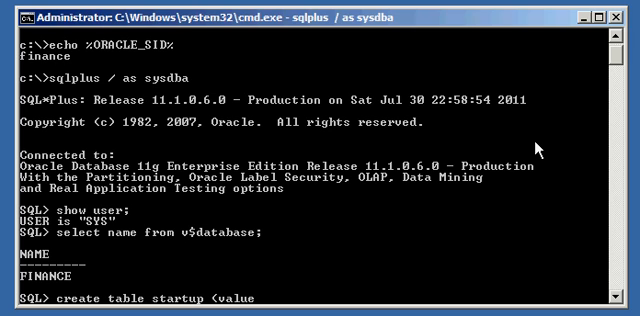
text((varchar(20));)
text(desc startup;)
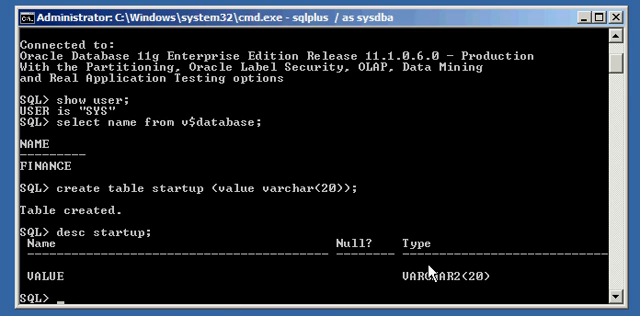
- Query select * from startup to confirm the table holds no rows
text(selcet)
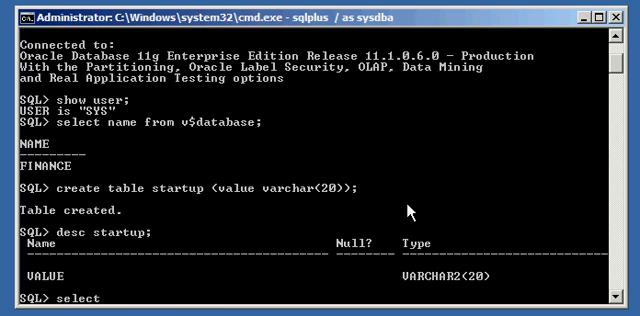
text(* from startup;)
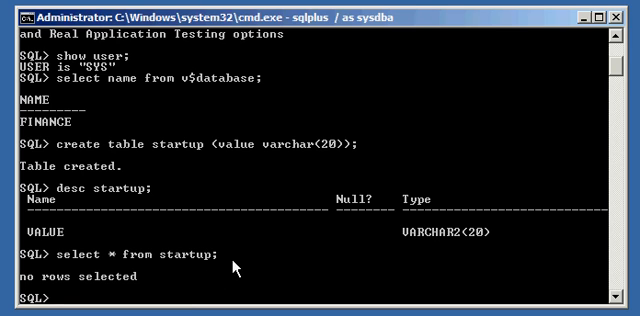
mouse_move(372, 144)
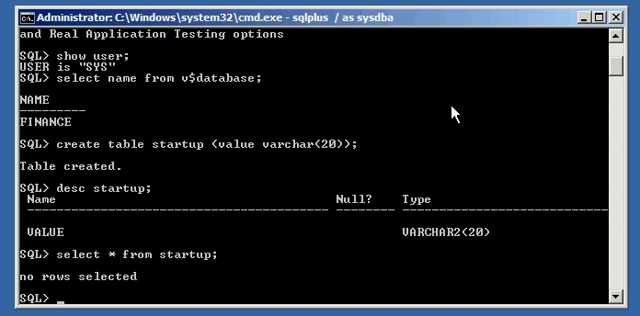
- Declare create or replace trigger startup_trigger after startup on database
text(create or replace t)
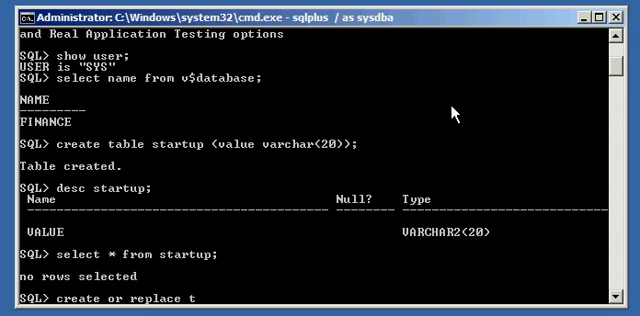
text(rigger)
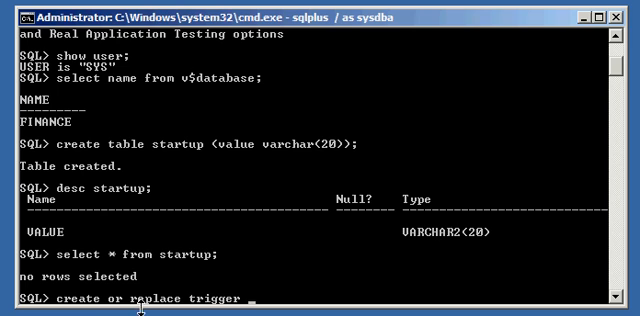
mouse_move(176, 304)
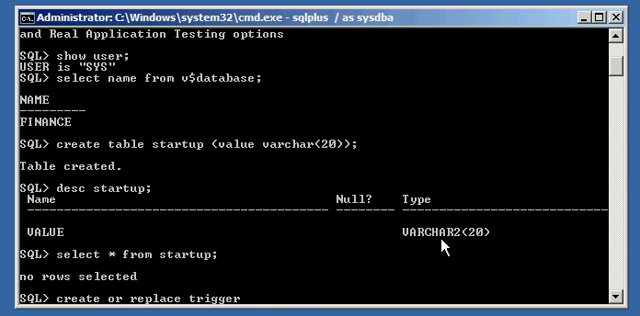
text(startup_trigger)
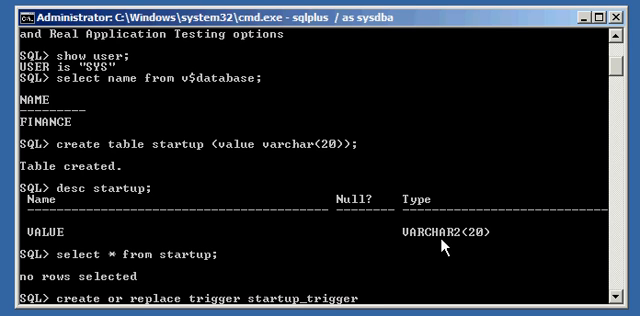
text(after)
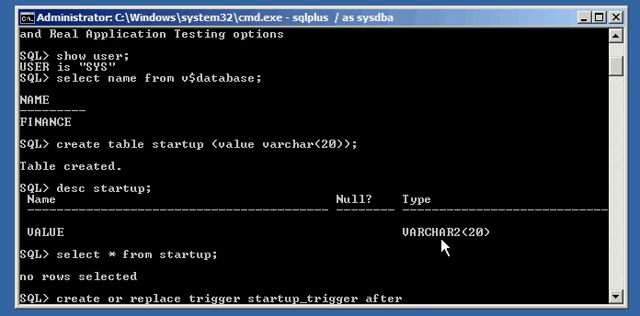
text(startup on)
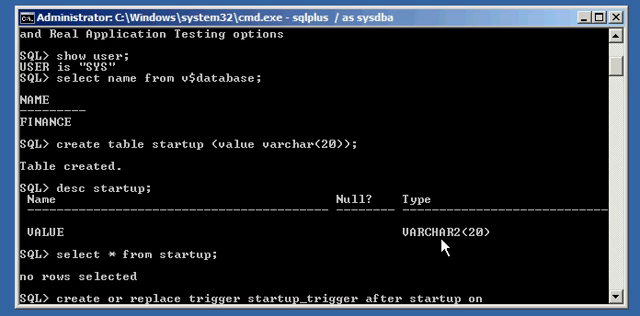
text(database)
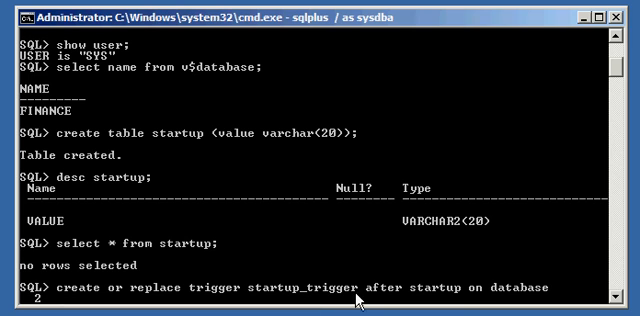
mouse_move(458, 286)
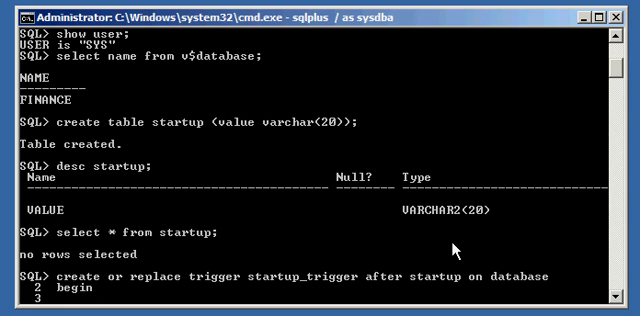
- Write the trigger body inserting 'started' into startup, committing, and closing with end;
text(insert)
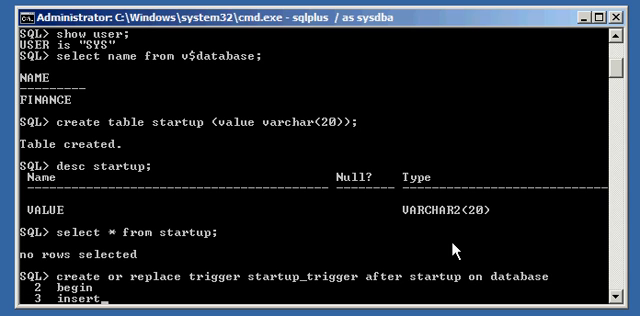
text(into)
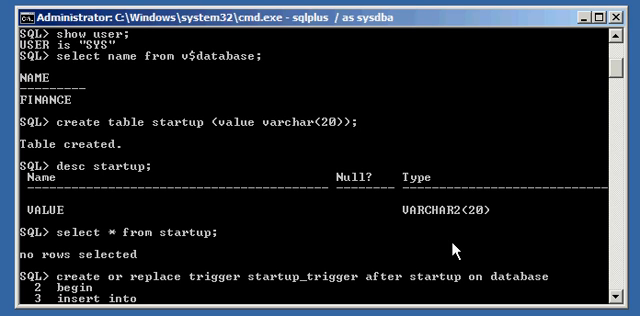
text(startup values)
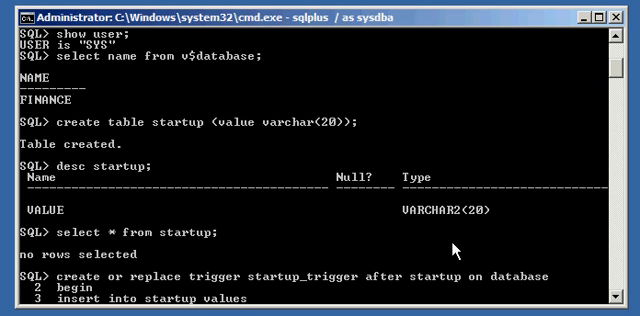
text(('started');)
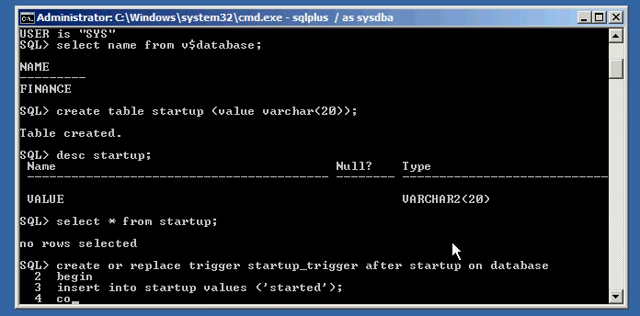
text(commit;)
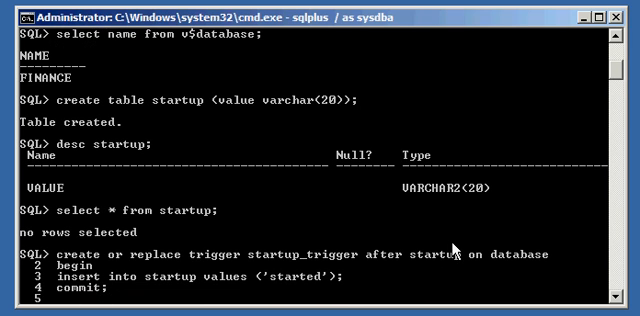
text(end;)
text(/)
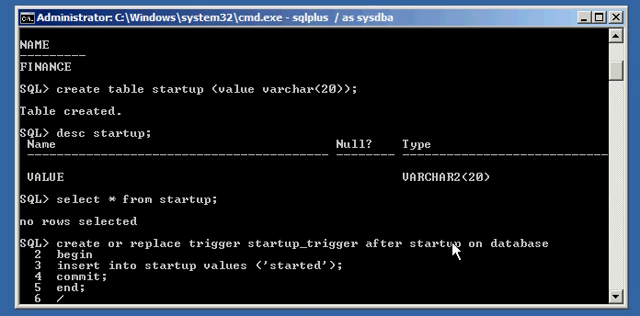
mouse_move(284, 288)
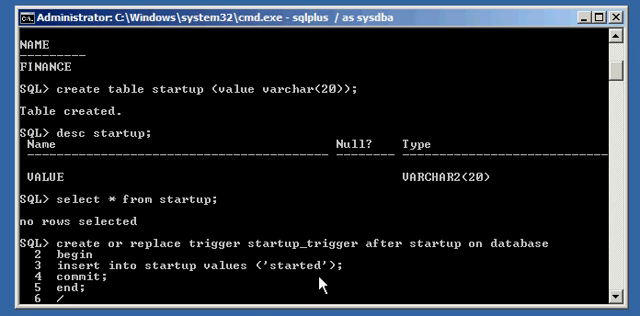
mouse_move(242, 308)
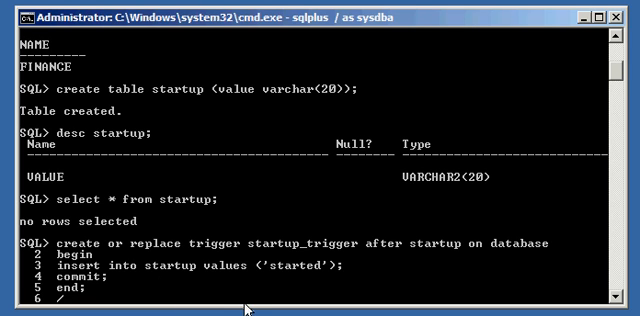
mouse_move(292, 300)
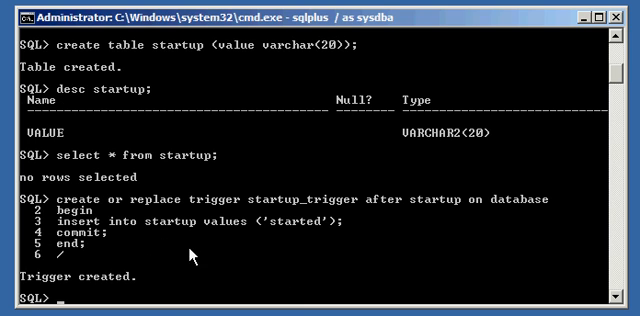
- Query dba_triggers where trigger_name = 'STARTUP_TRIGGER' to confirm it exists
text(select trigger_name from da)
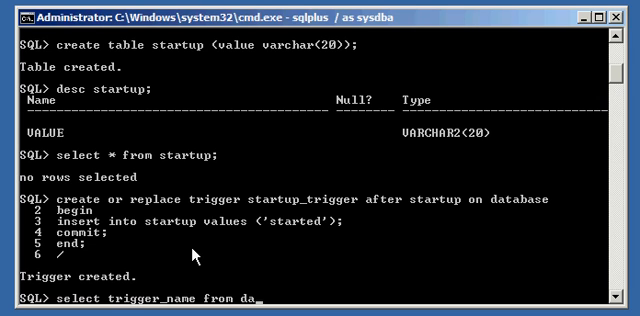
text(_tr)
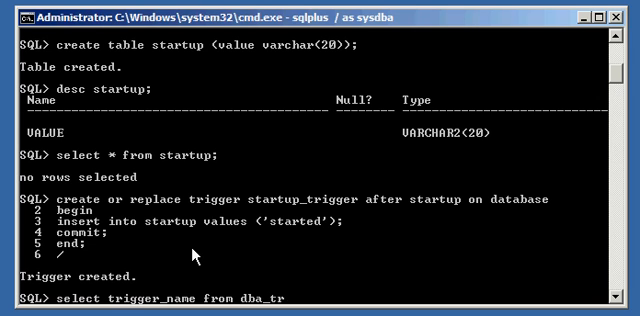
text(iggers)
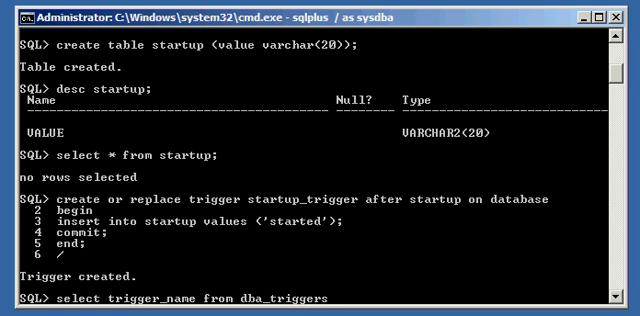
text(where t)
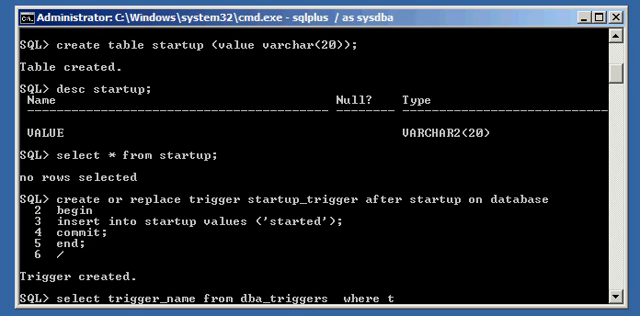
text(rigger_name)
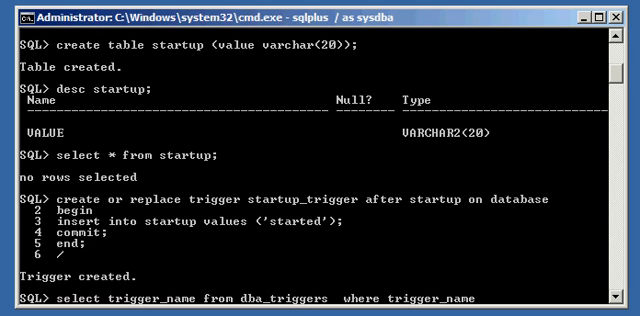
text(= 'STARTUP_TRIGGER';)
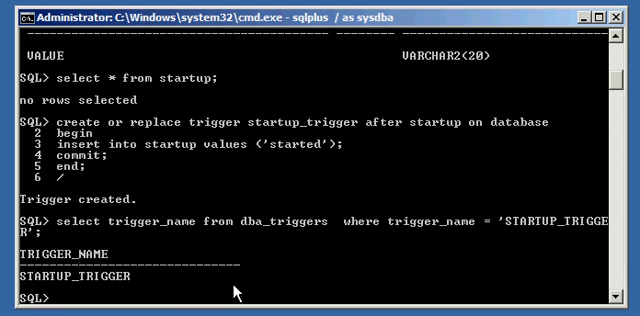
- Query select * from startup to confirm no rows exist before any restart
text(seelect * from startup;)
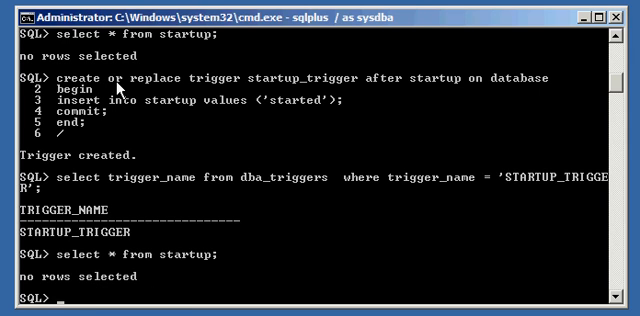
mouse_move(280, 140)
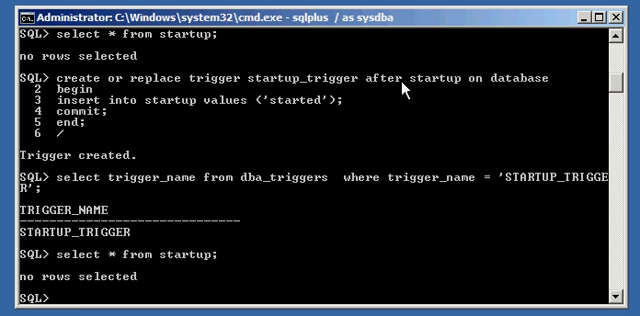
mouse_move(500, 92)
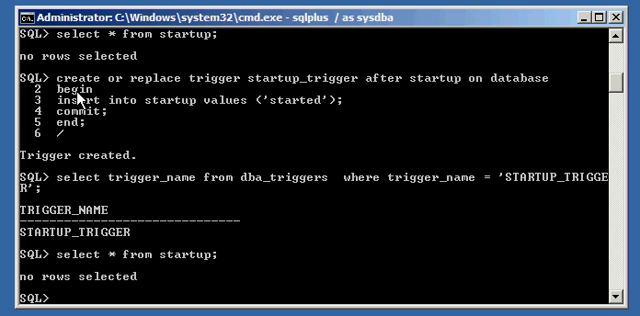
mouse_move(94, 124)
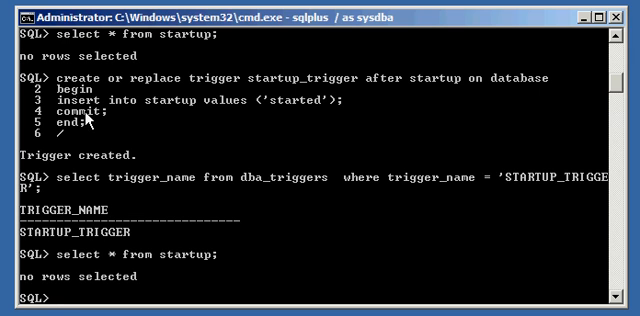
mouse_move(452, 92)
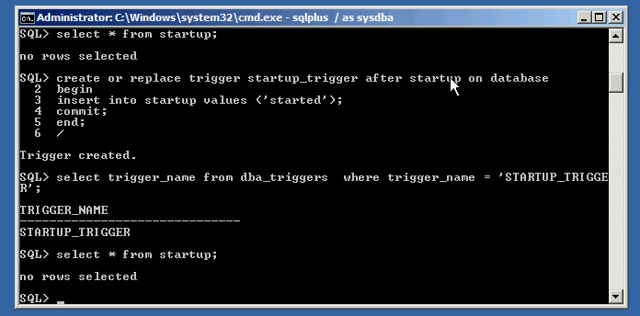
mouse_move(494, 148)
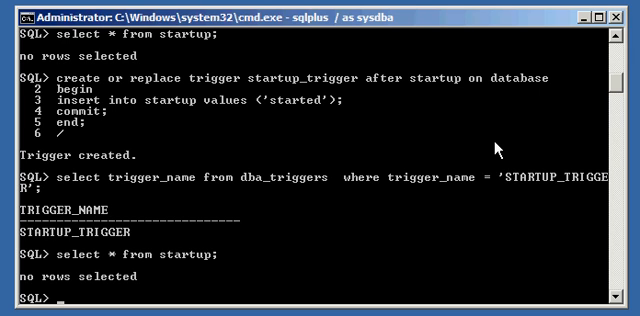
- Run shutdown immediate and startup to restart the FINANCE database
text(shutdown immediate;)
text(startup;)
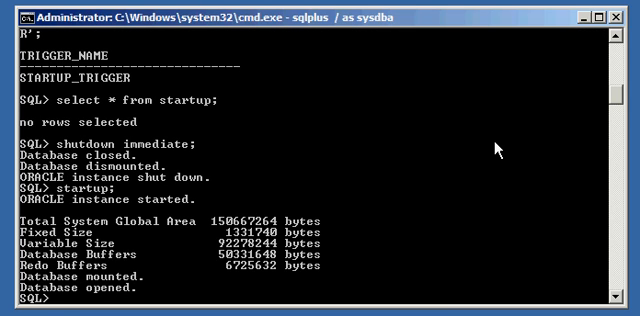
- Query the startup table to see one 'started' row after the restart
text(s)
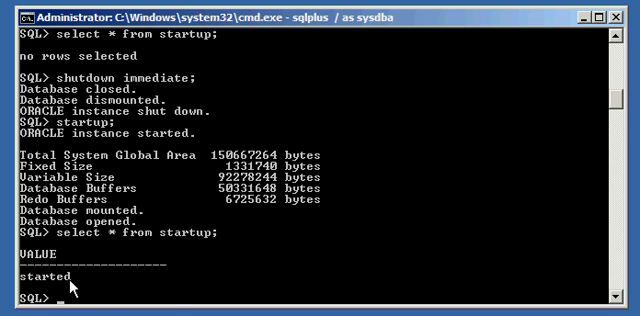
text(s)
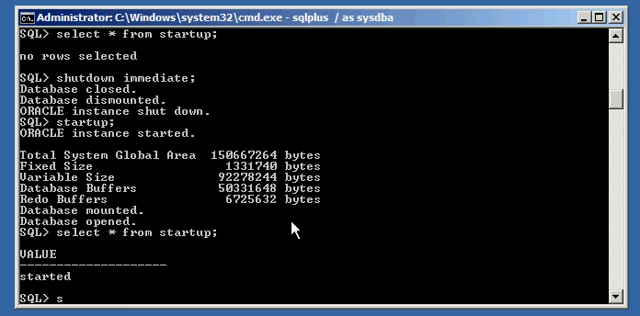
- Run shutdown immediate and startup a second time until the database reports opened
text(hutdown immediate;)
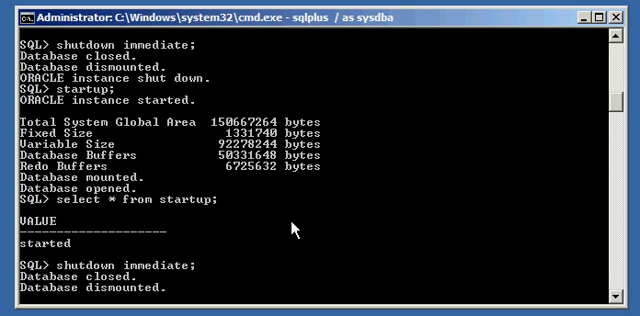
key(Return)
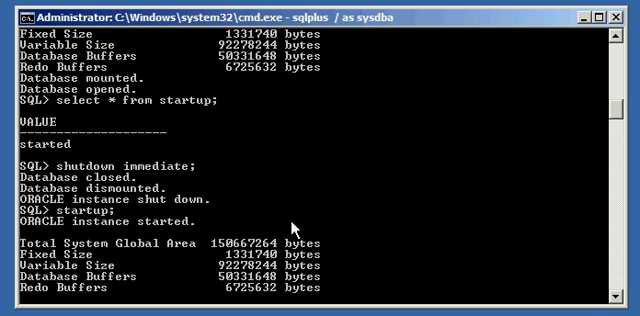
scroll(down, 3)
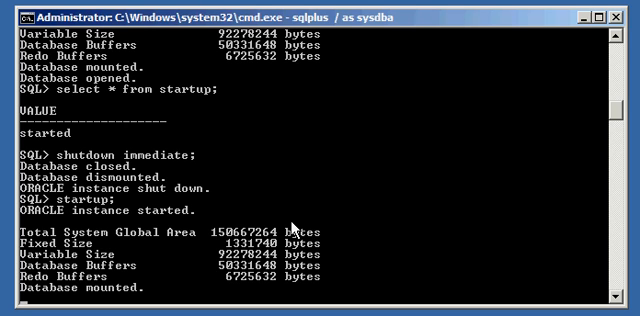
scroll(down, 3)
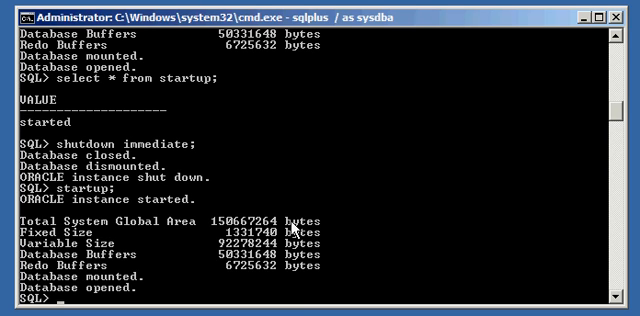
- Query select * from startup to see two 'started' rows after the second restart
text(select * from startup;)
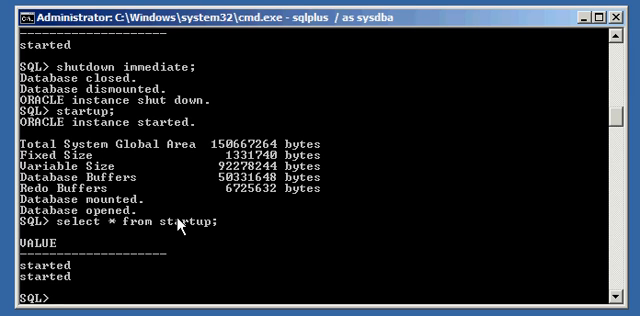
mouse_move(220, 272)
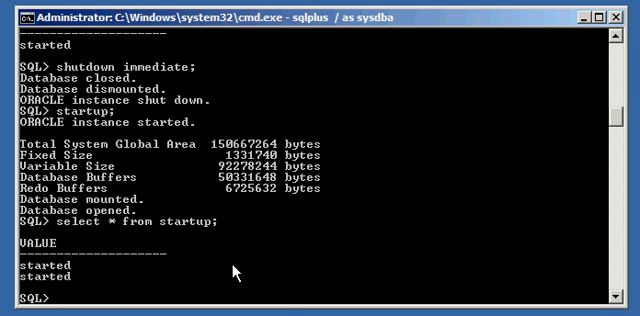